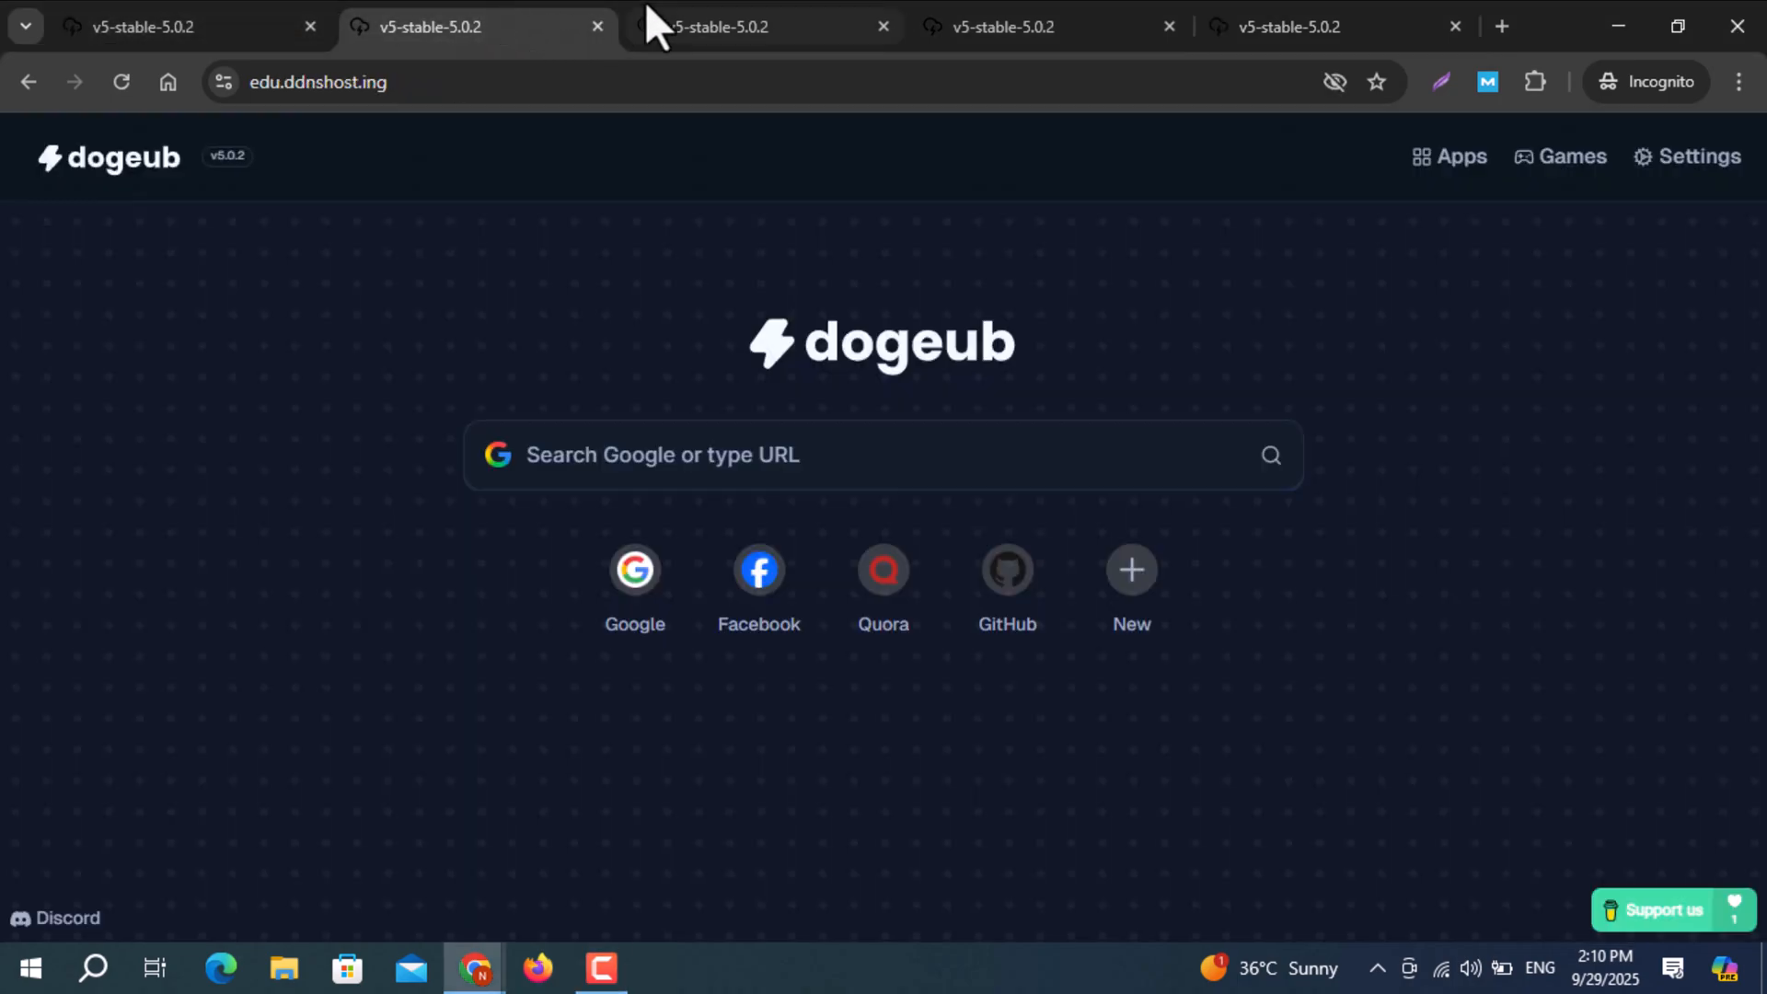
Cycle through the api.ddnshost.ing, au.ahearn.cc and read.roadbook.nl proxy tabs, ending on the read.roadbook.nl home page.
left_click(732, 26)
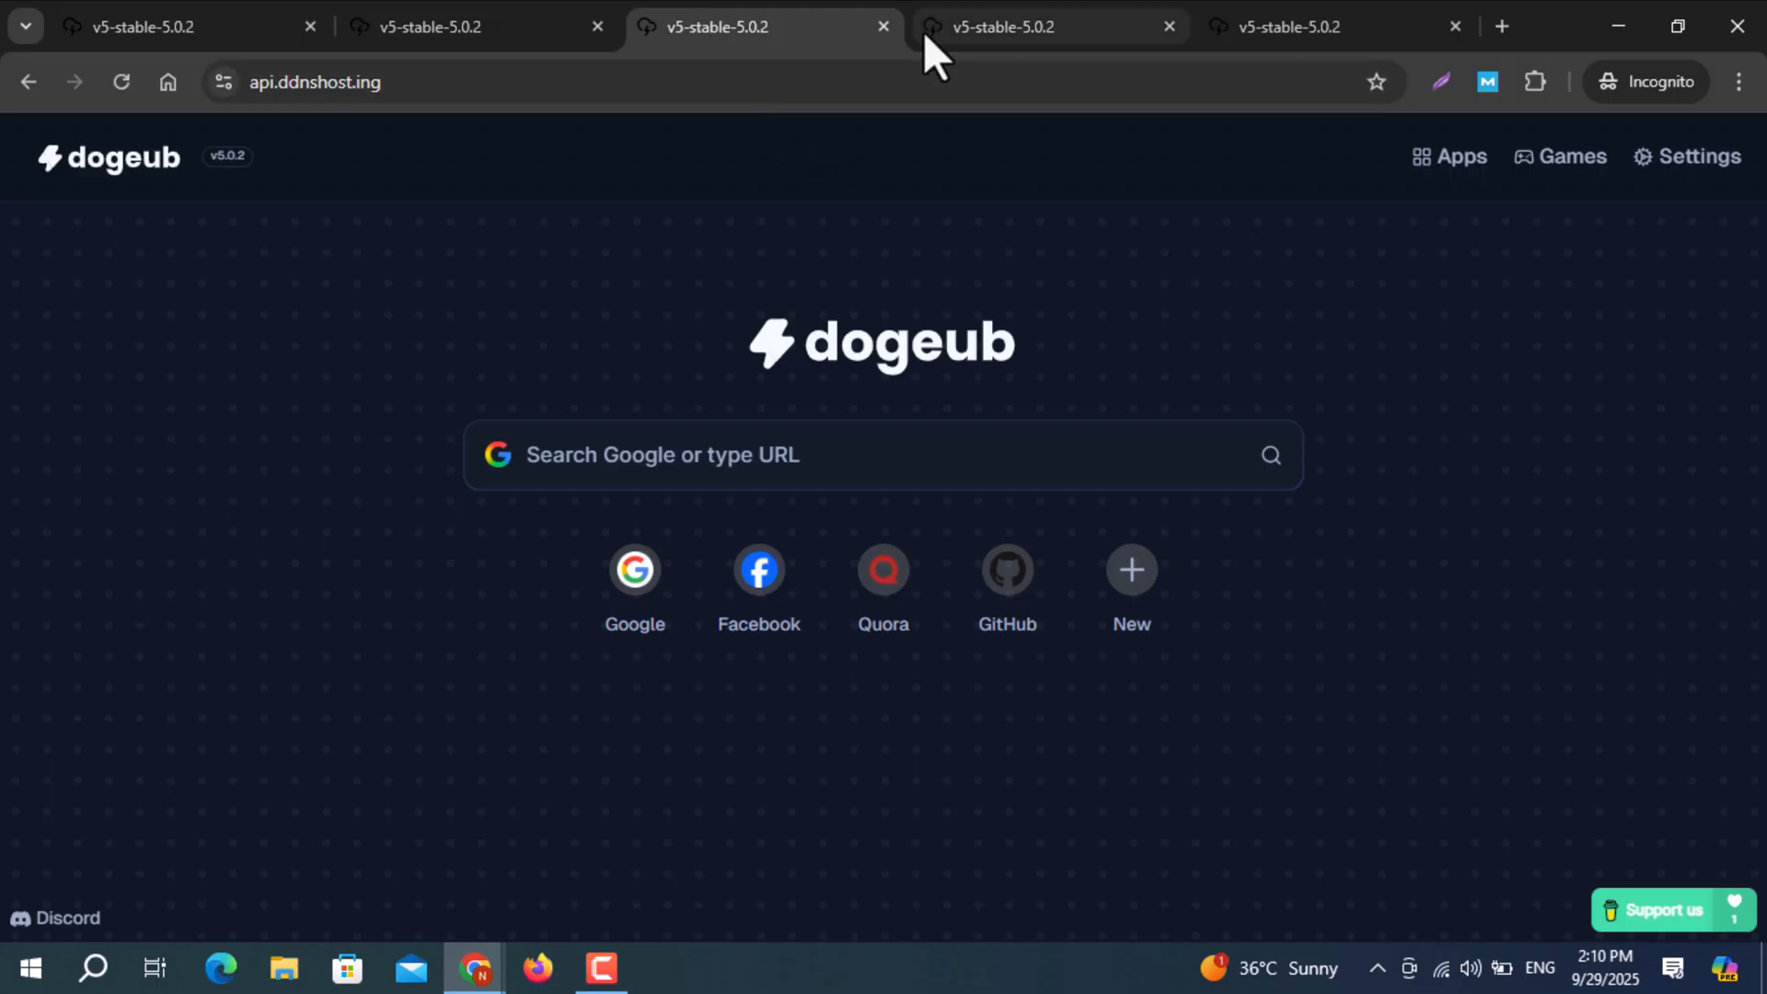
left_click(1296, 26)
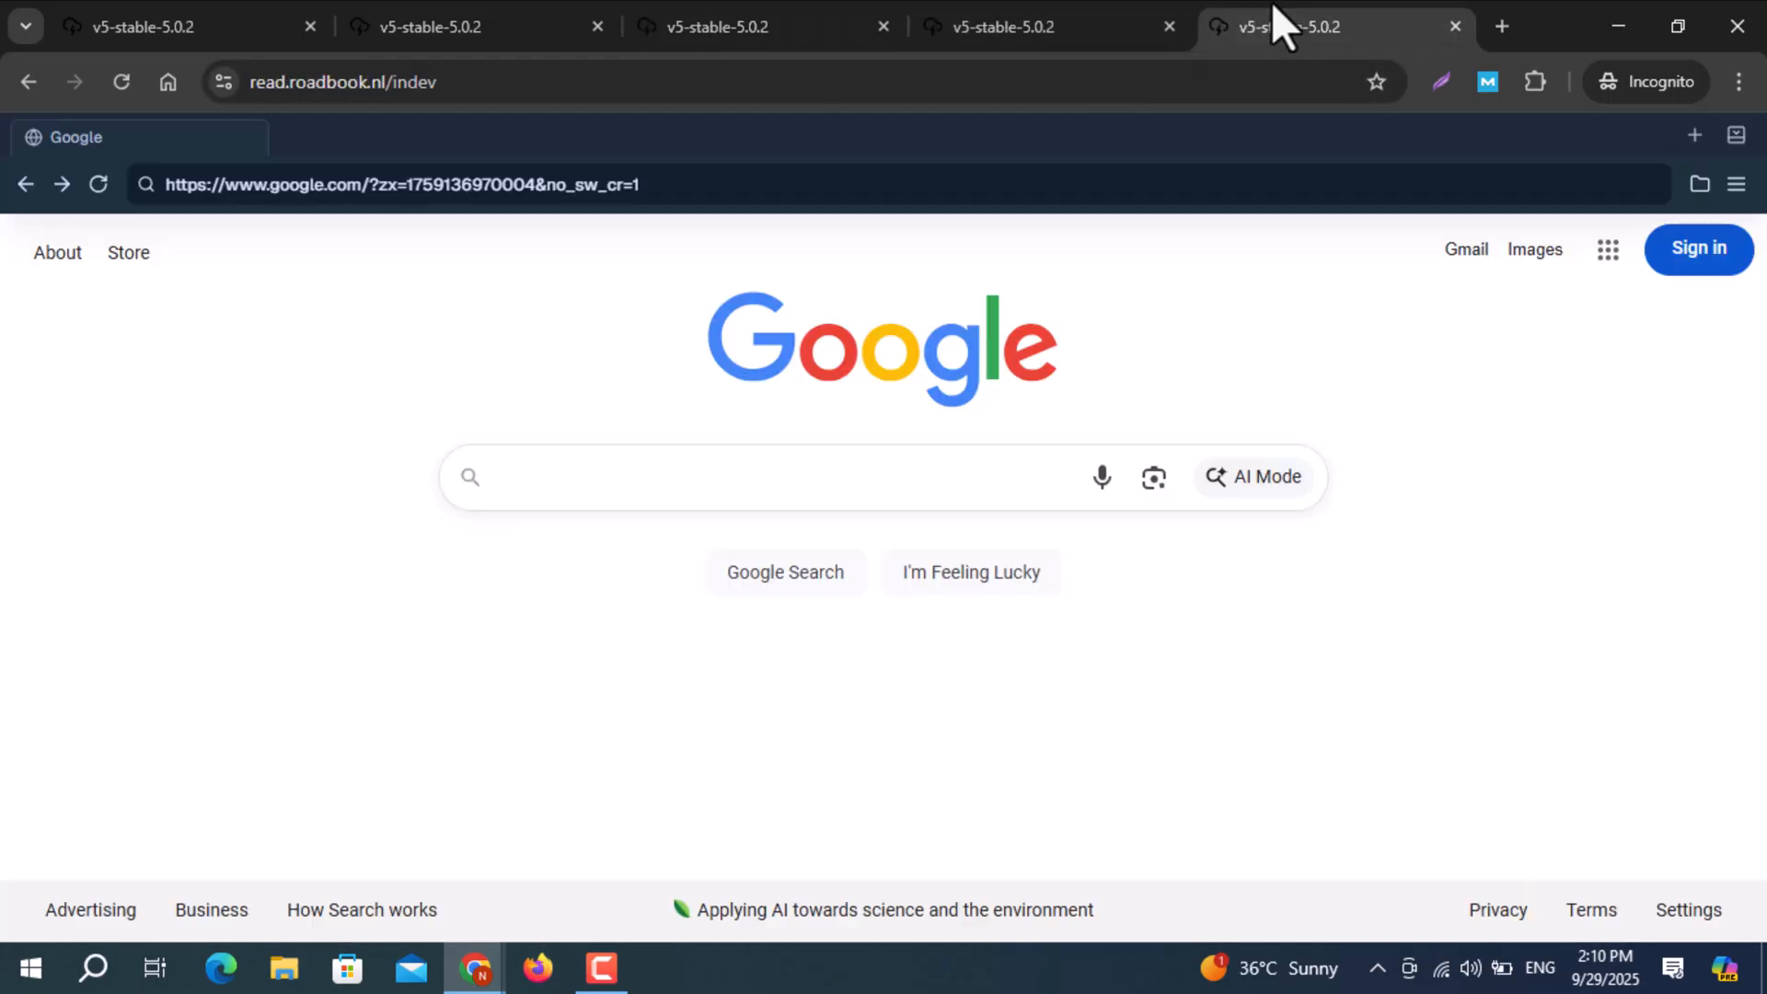
left_click(709, 26)
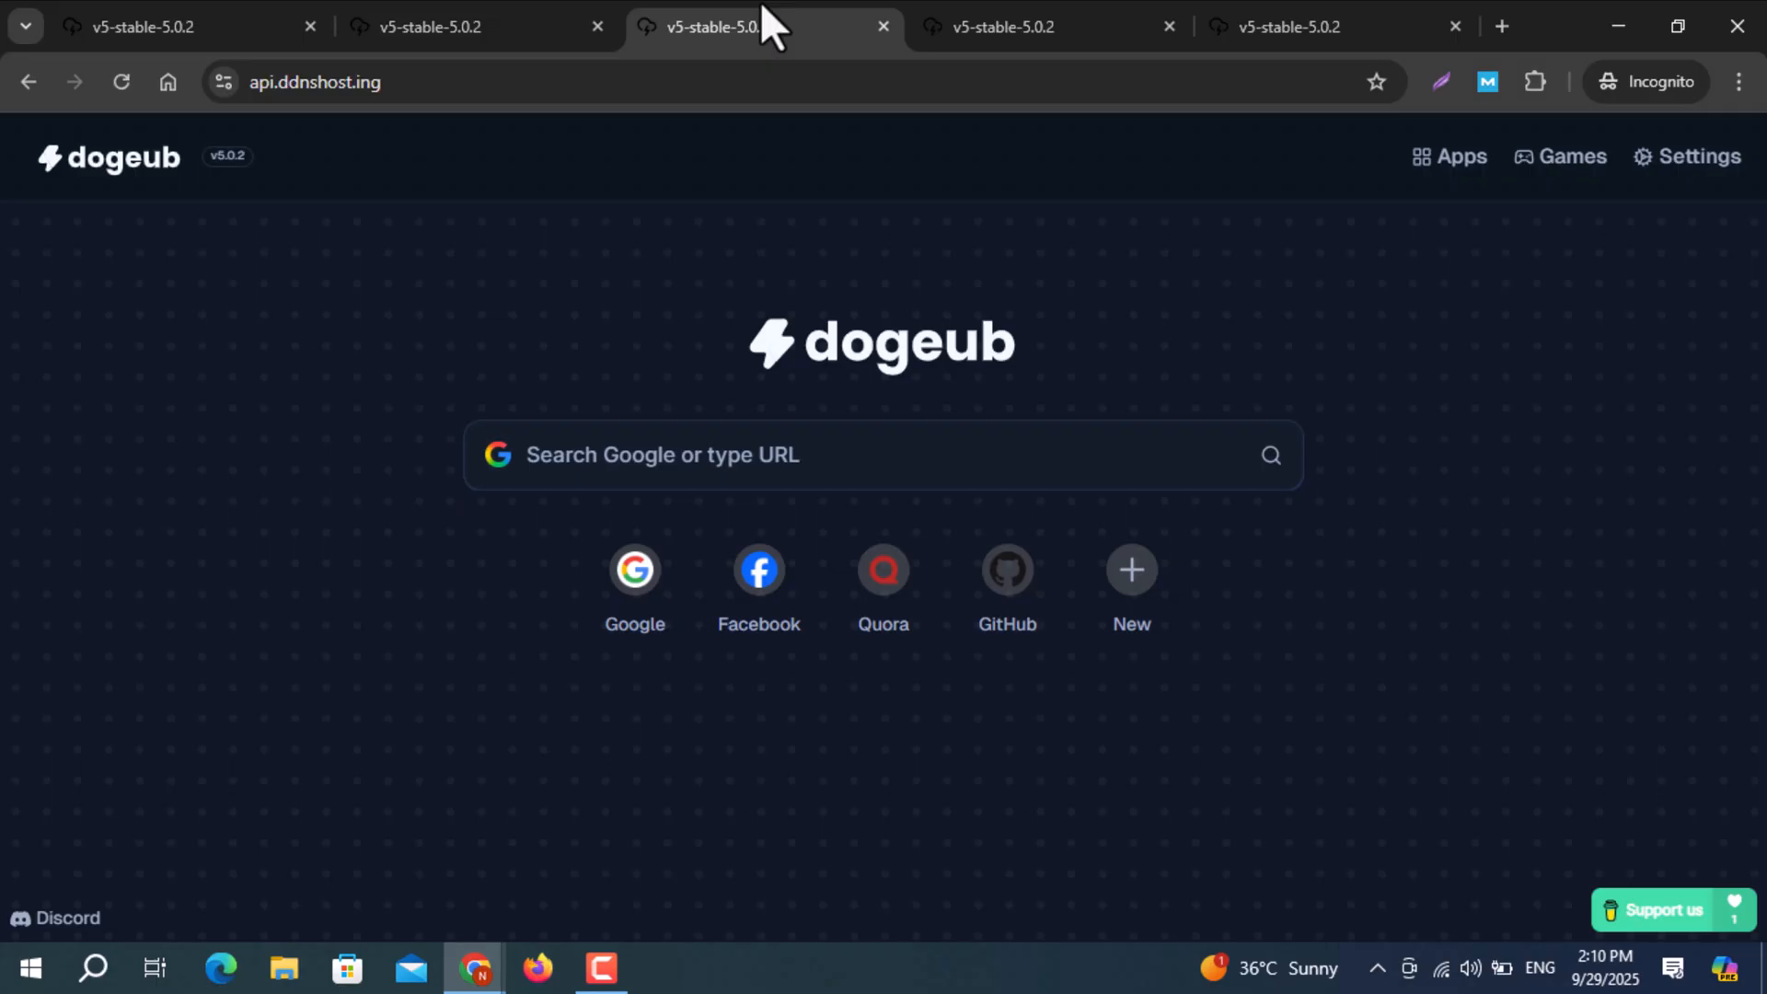
left_click(140, 26)
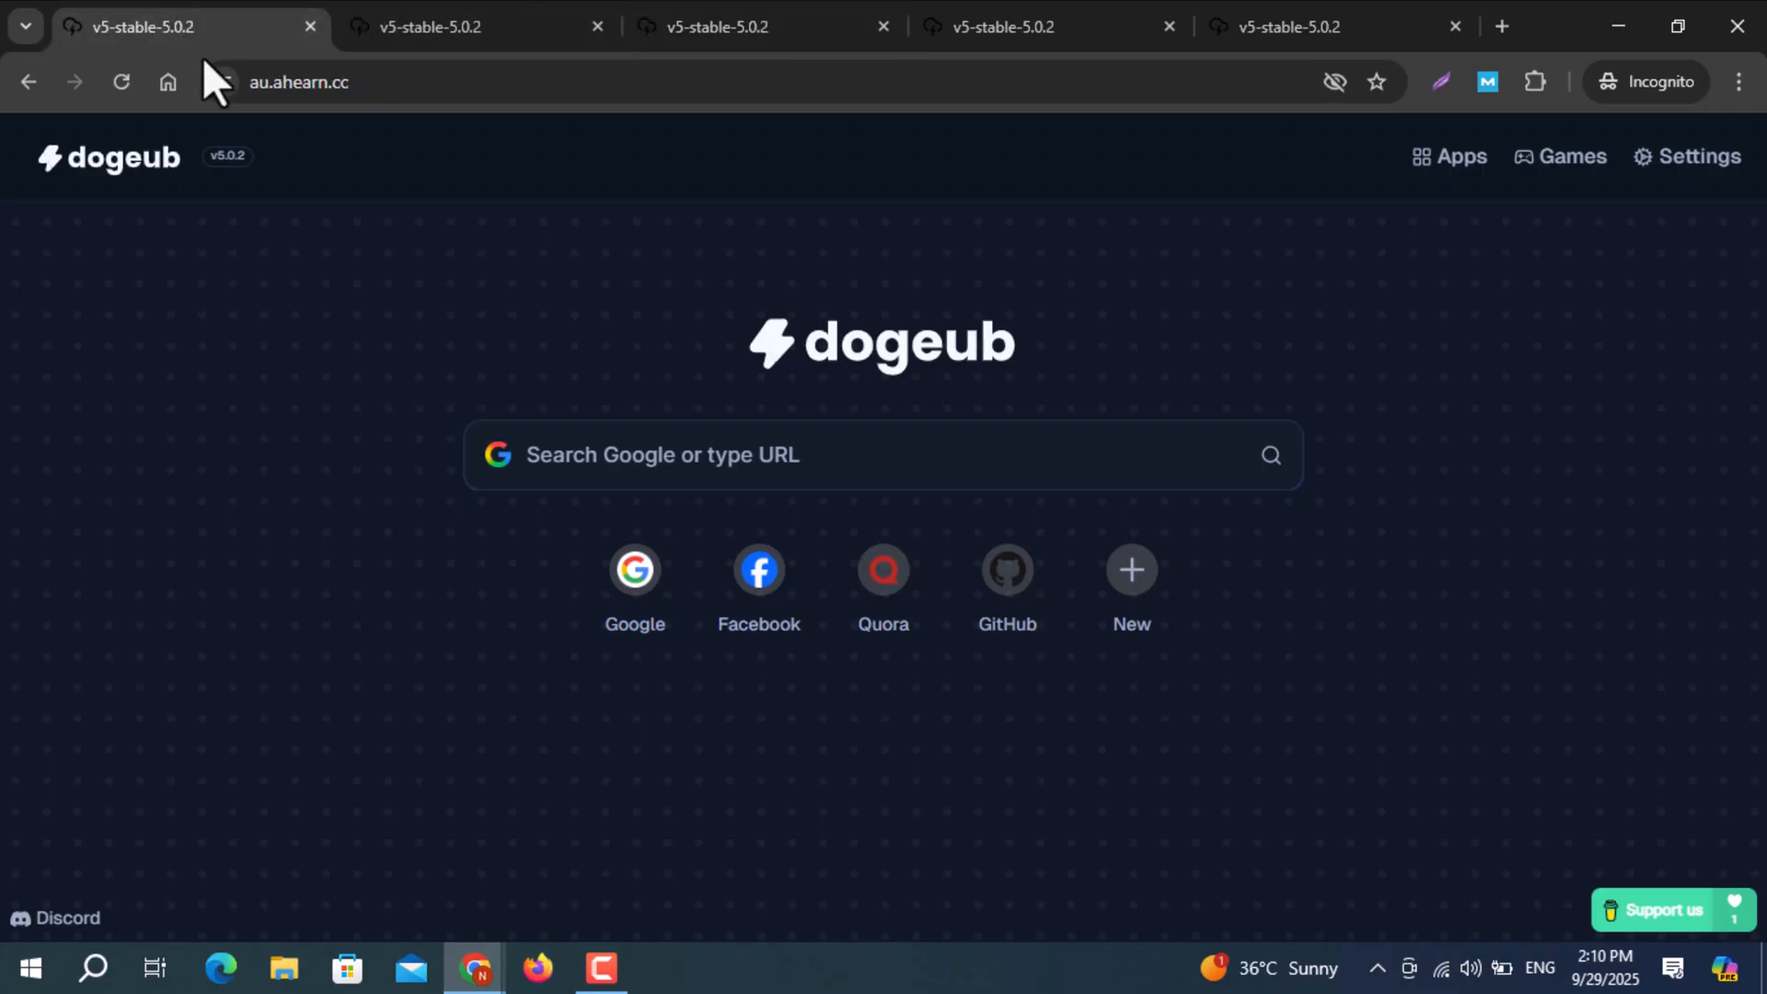
left_click(763, 26)
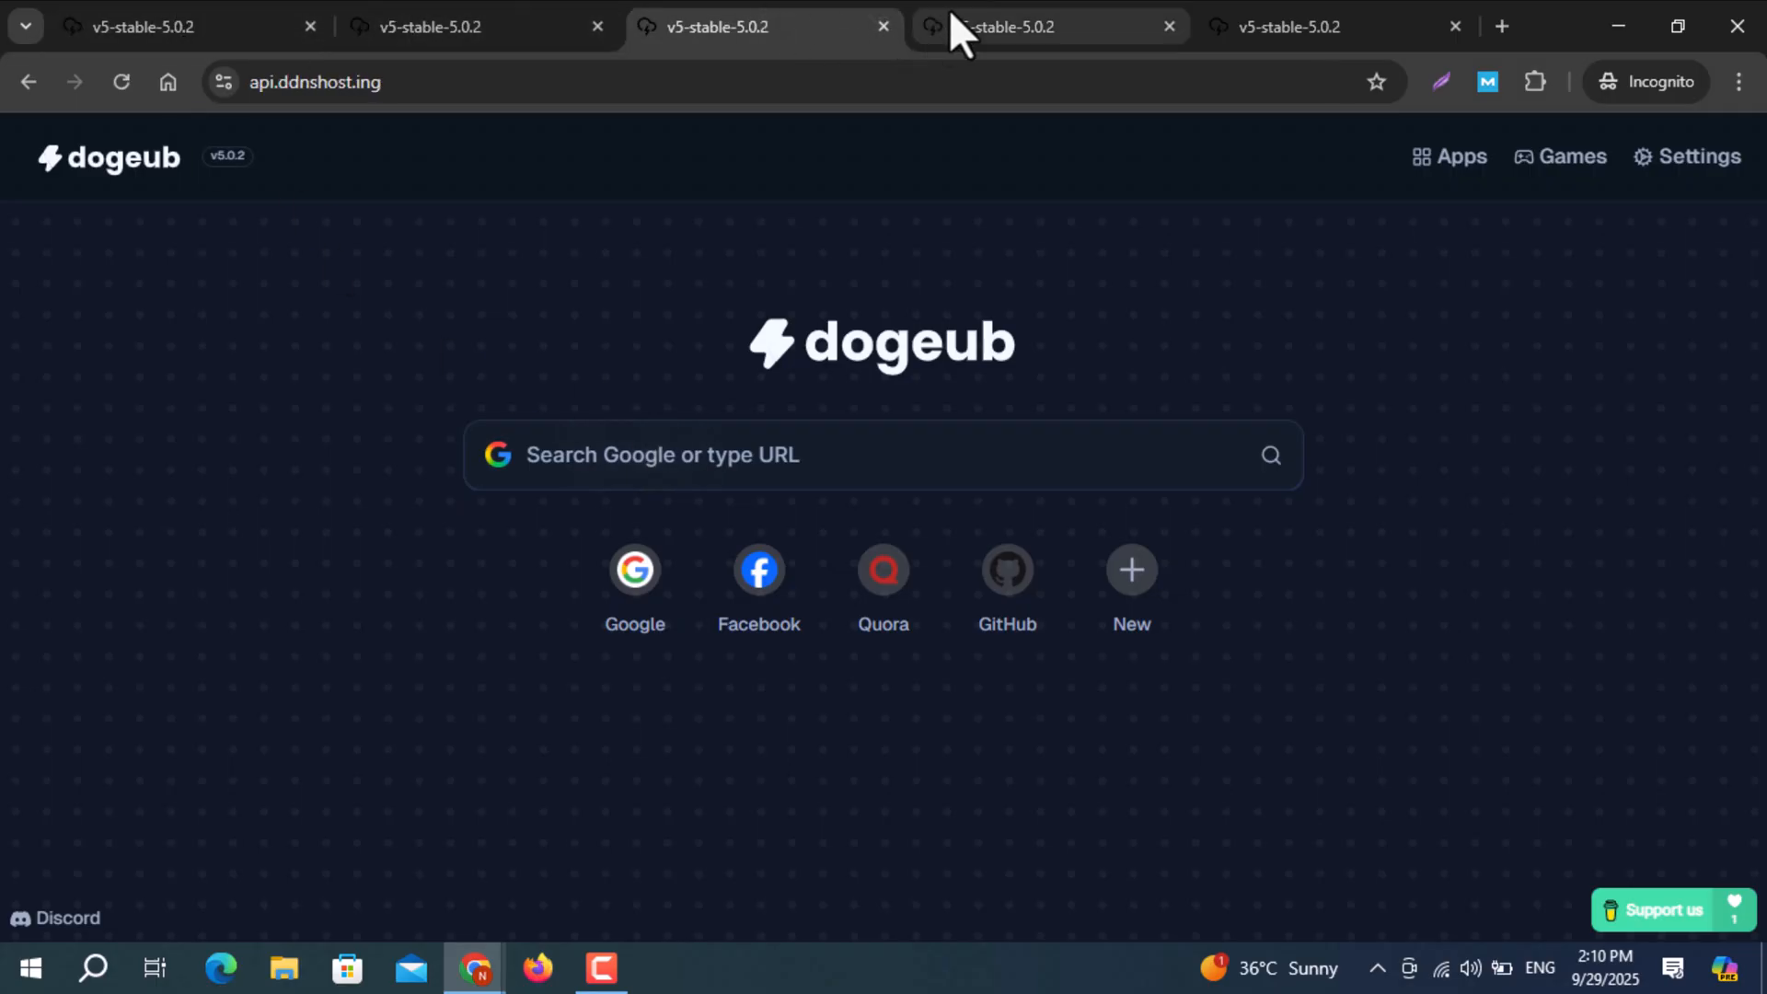
left_click(1037, 26)
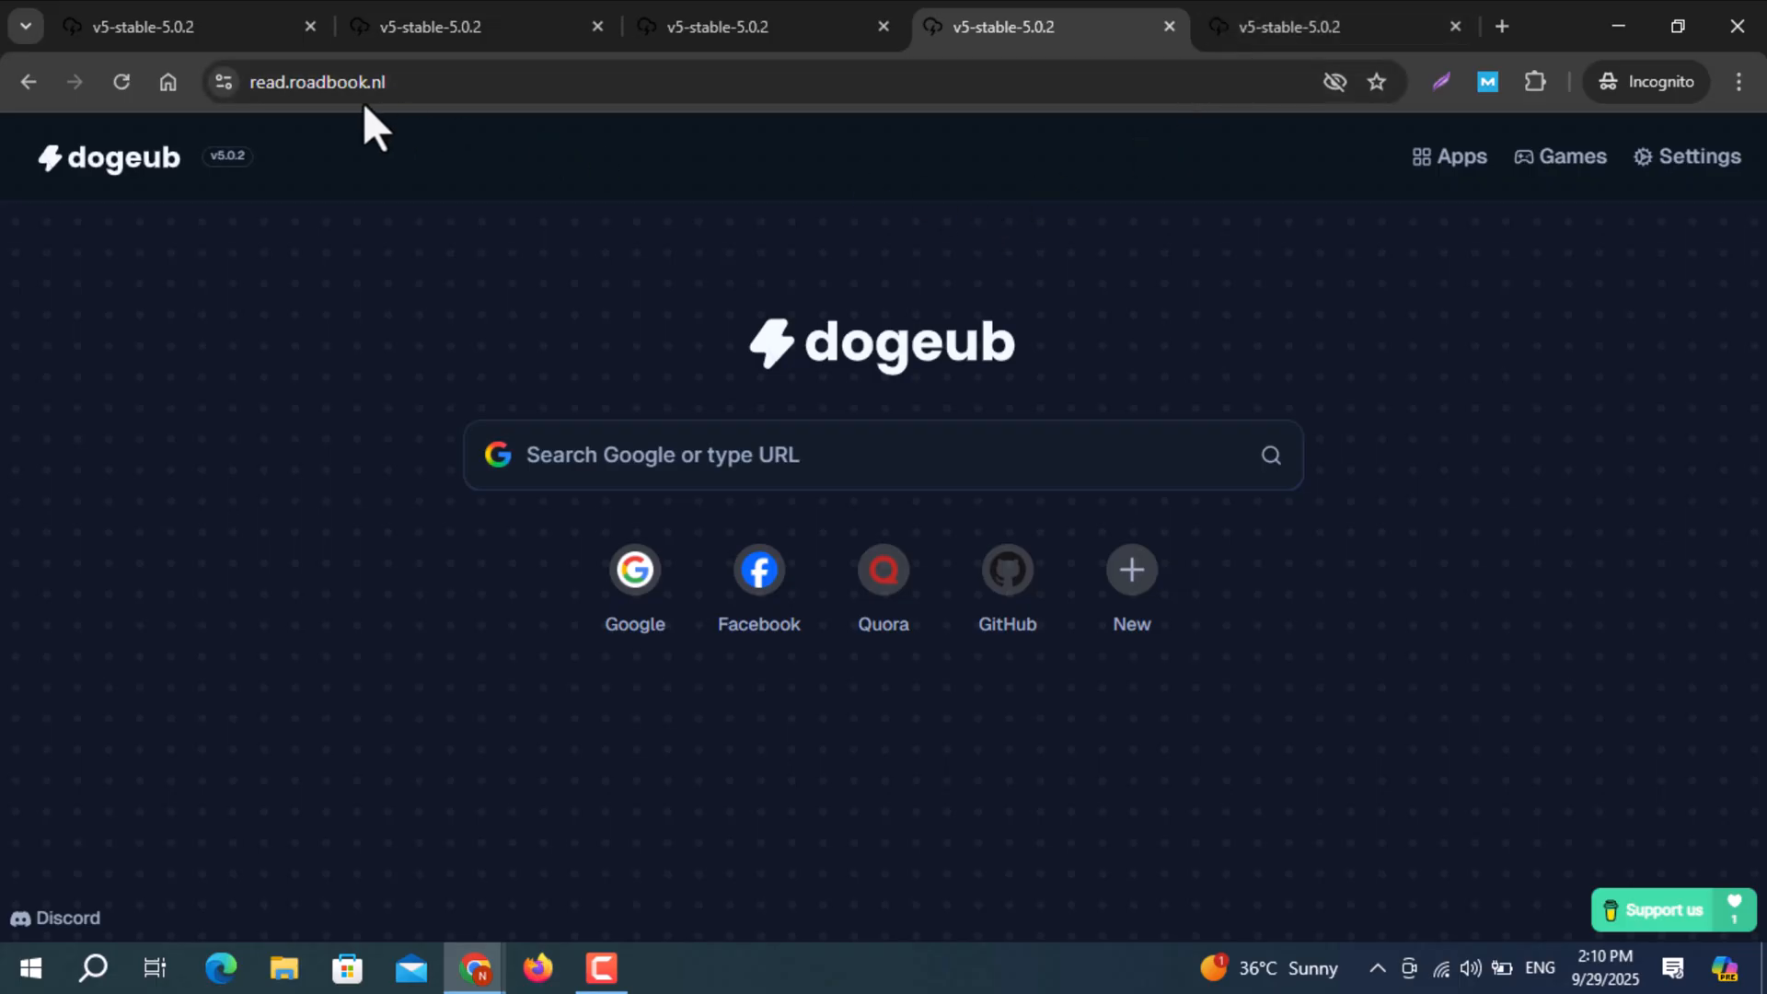
mouse_move(586, 212)
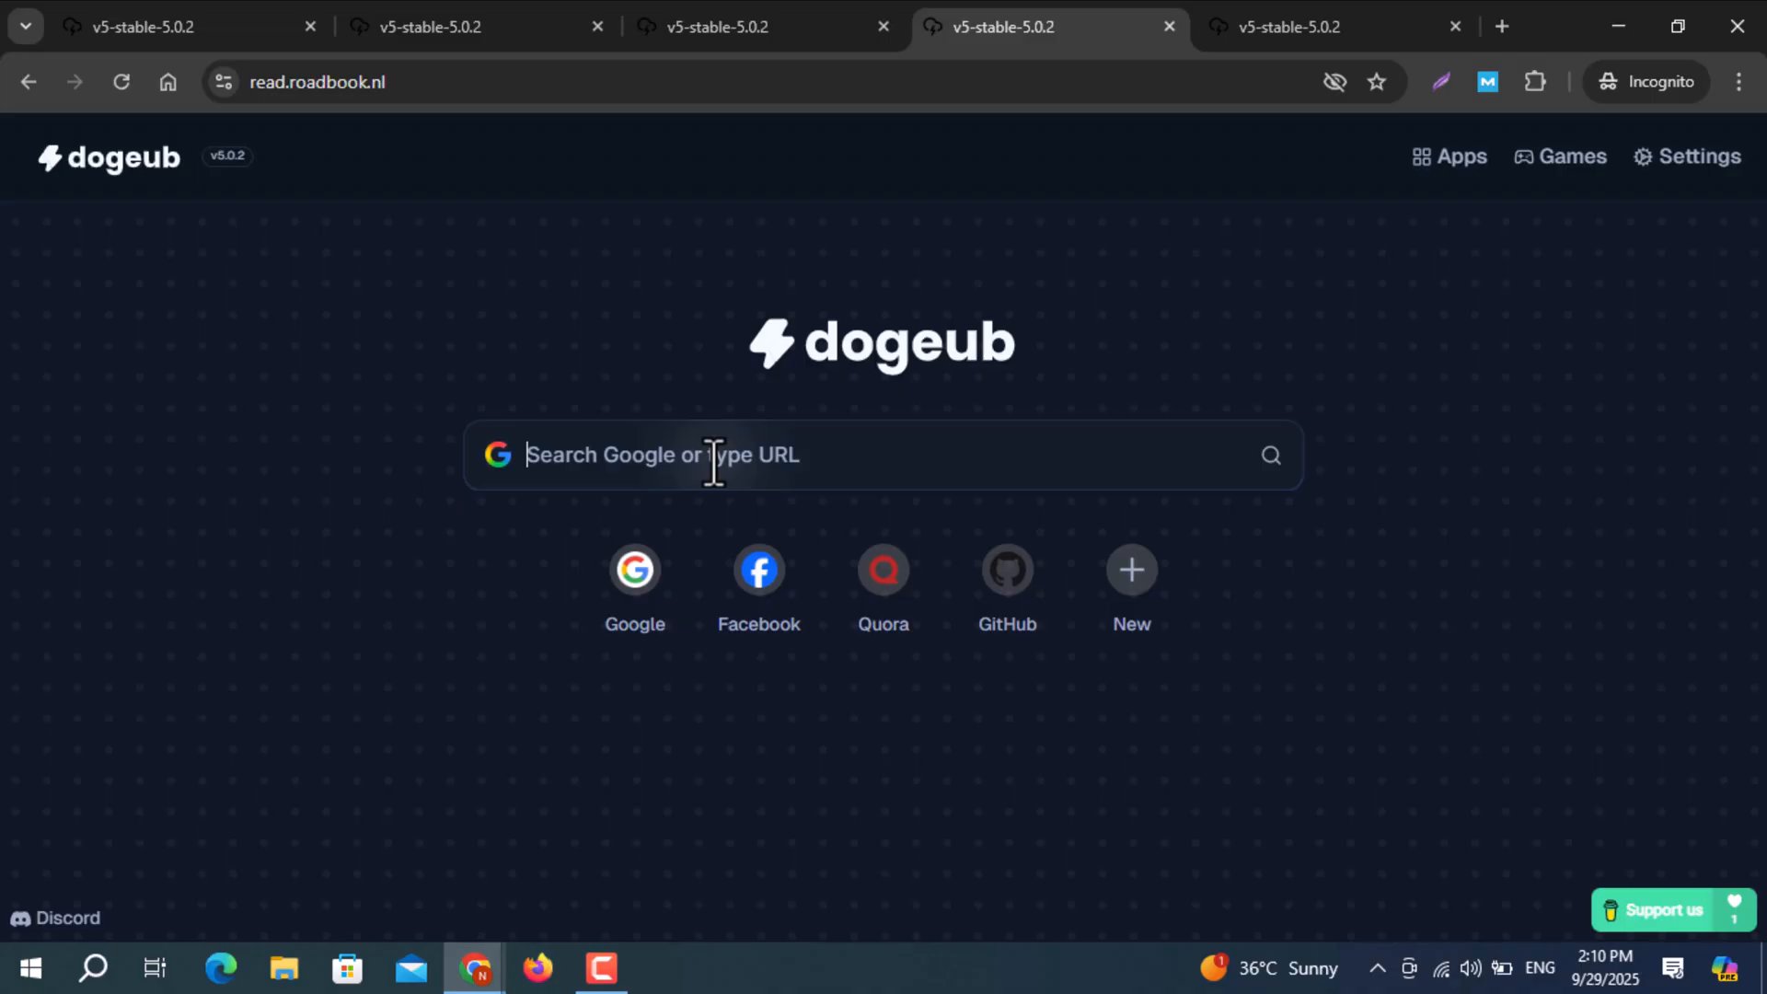
Enter 'hi guys in this video i'm showing you different links with using these links' as the search query.
type("ho")
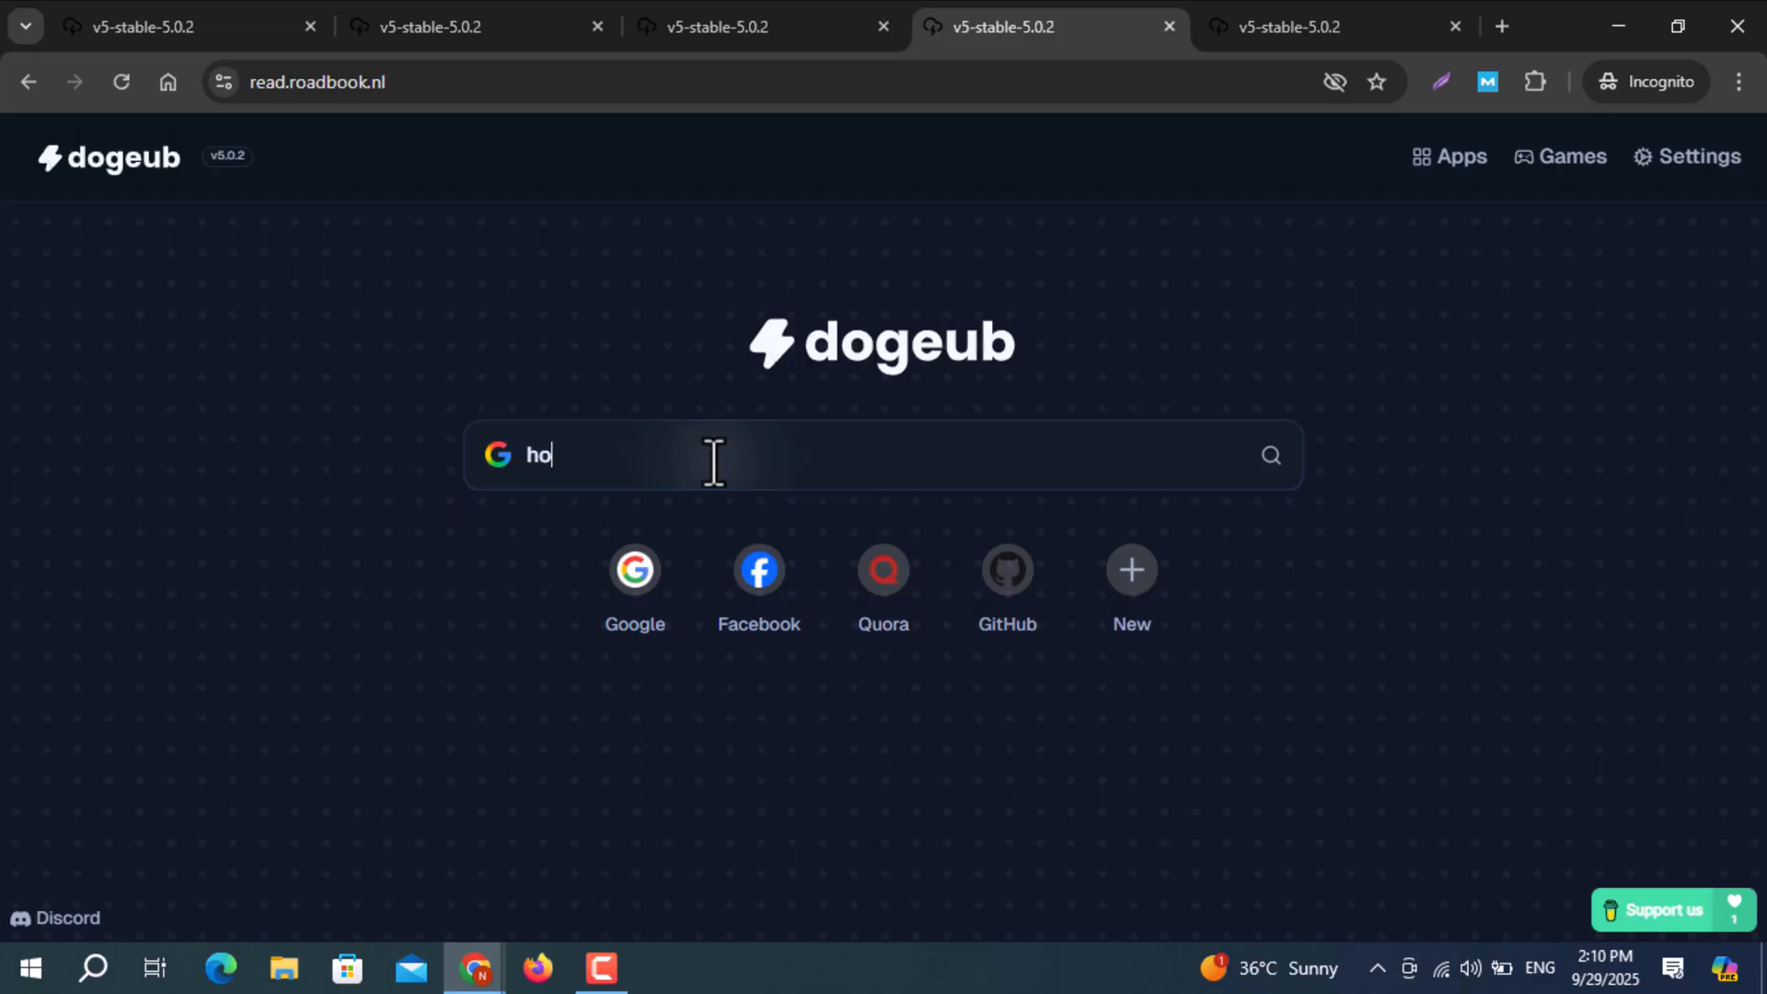
type("hi guys in")
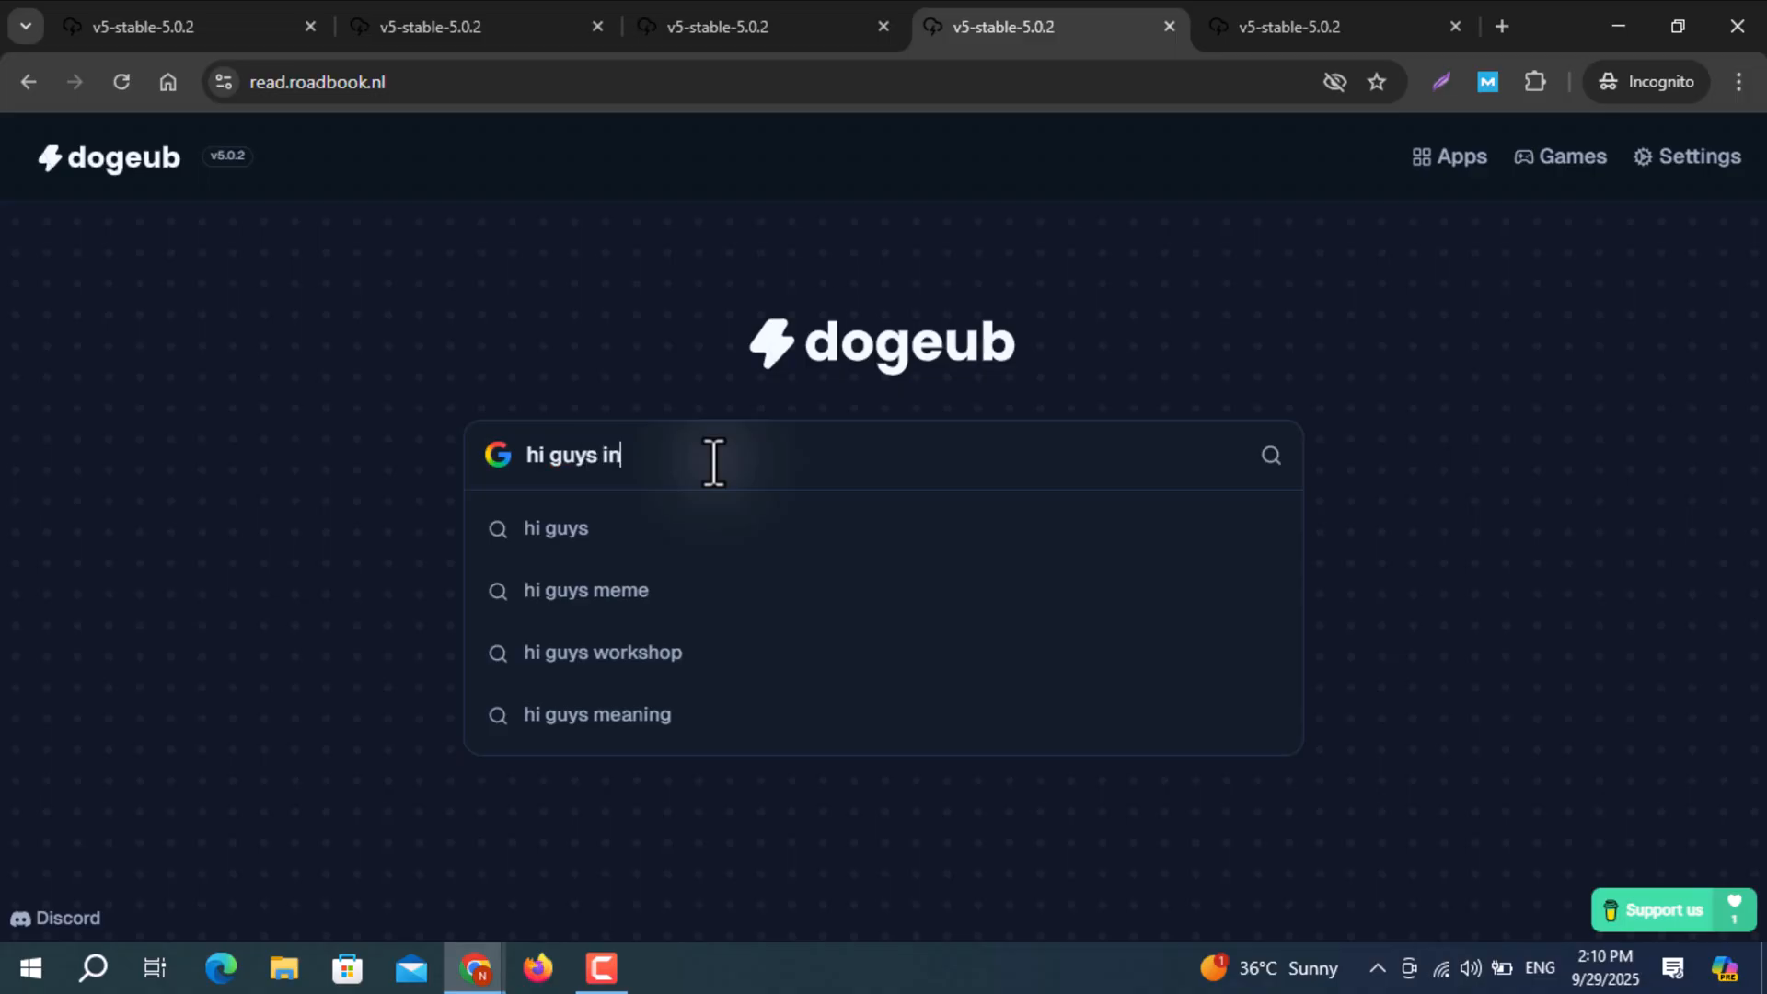
type("this video")
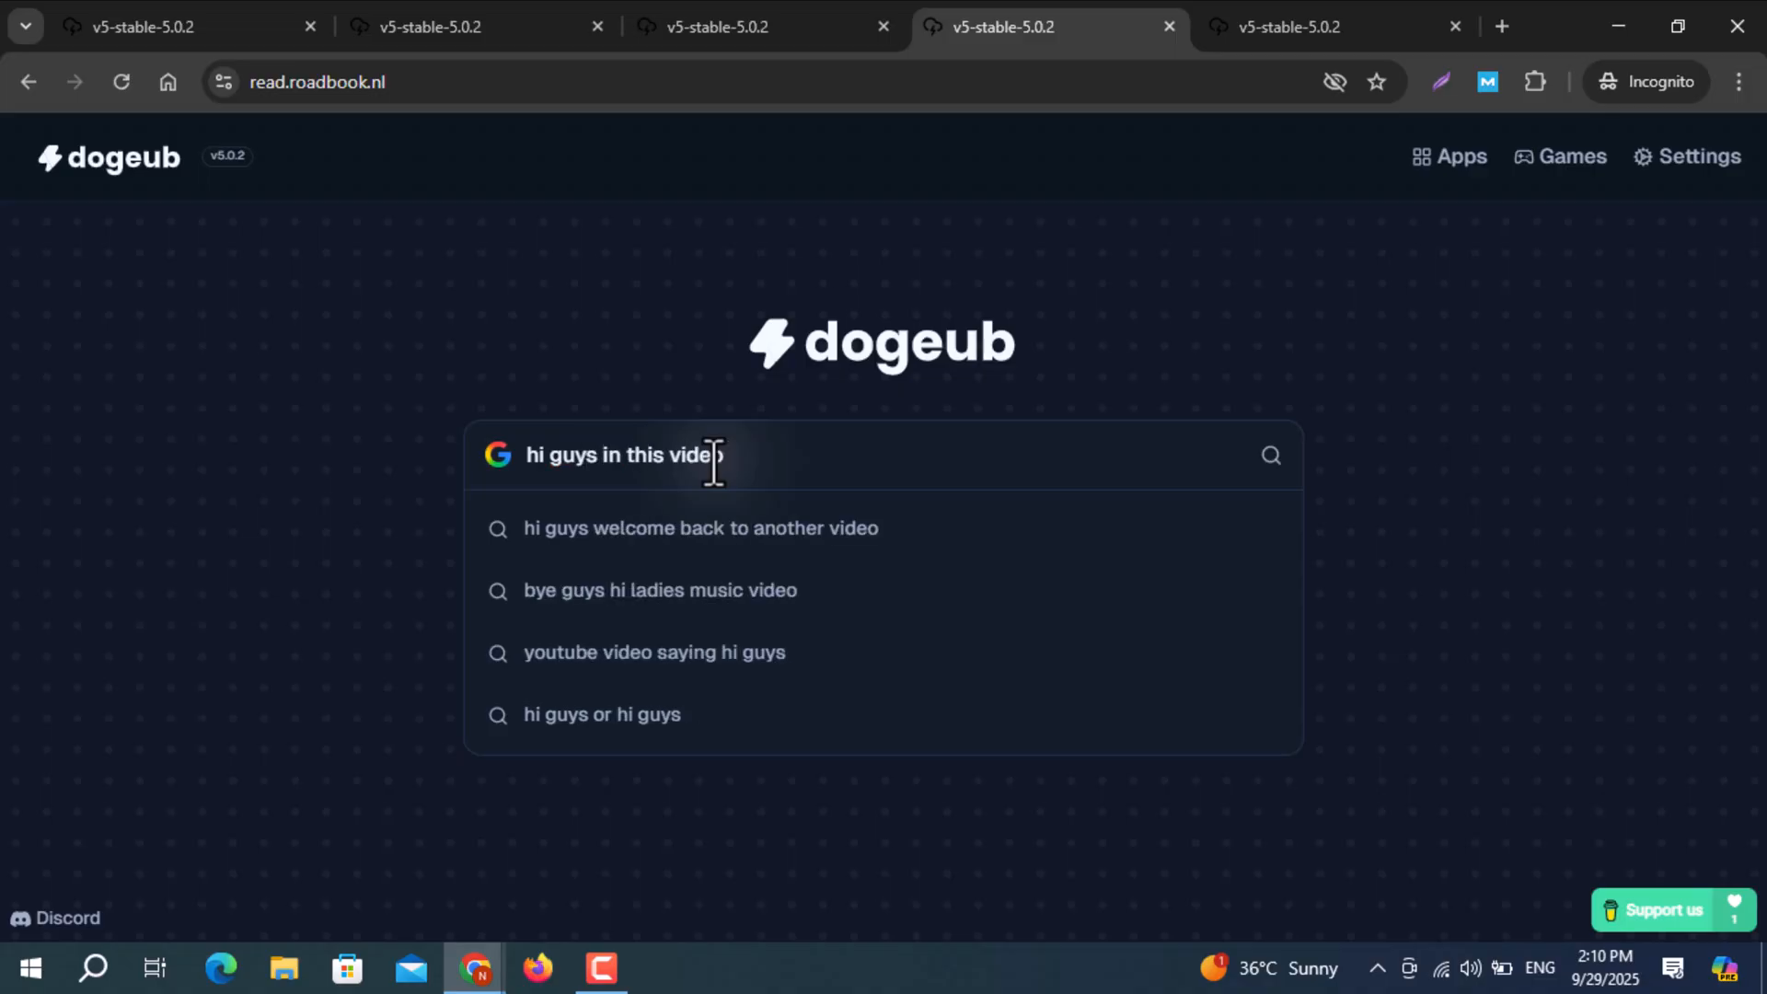
type("i'm showing you d")
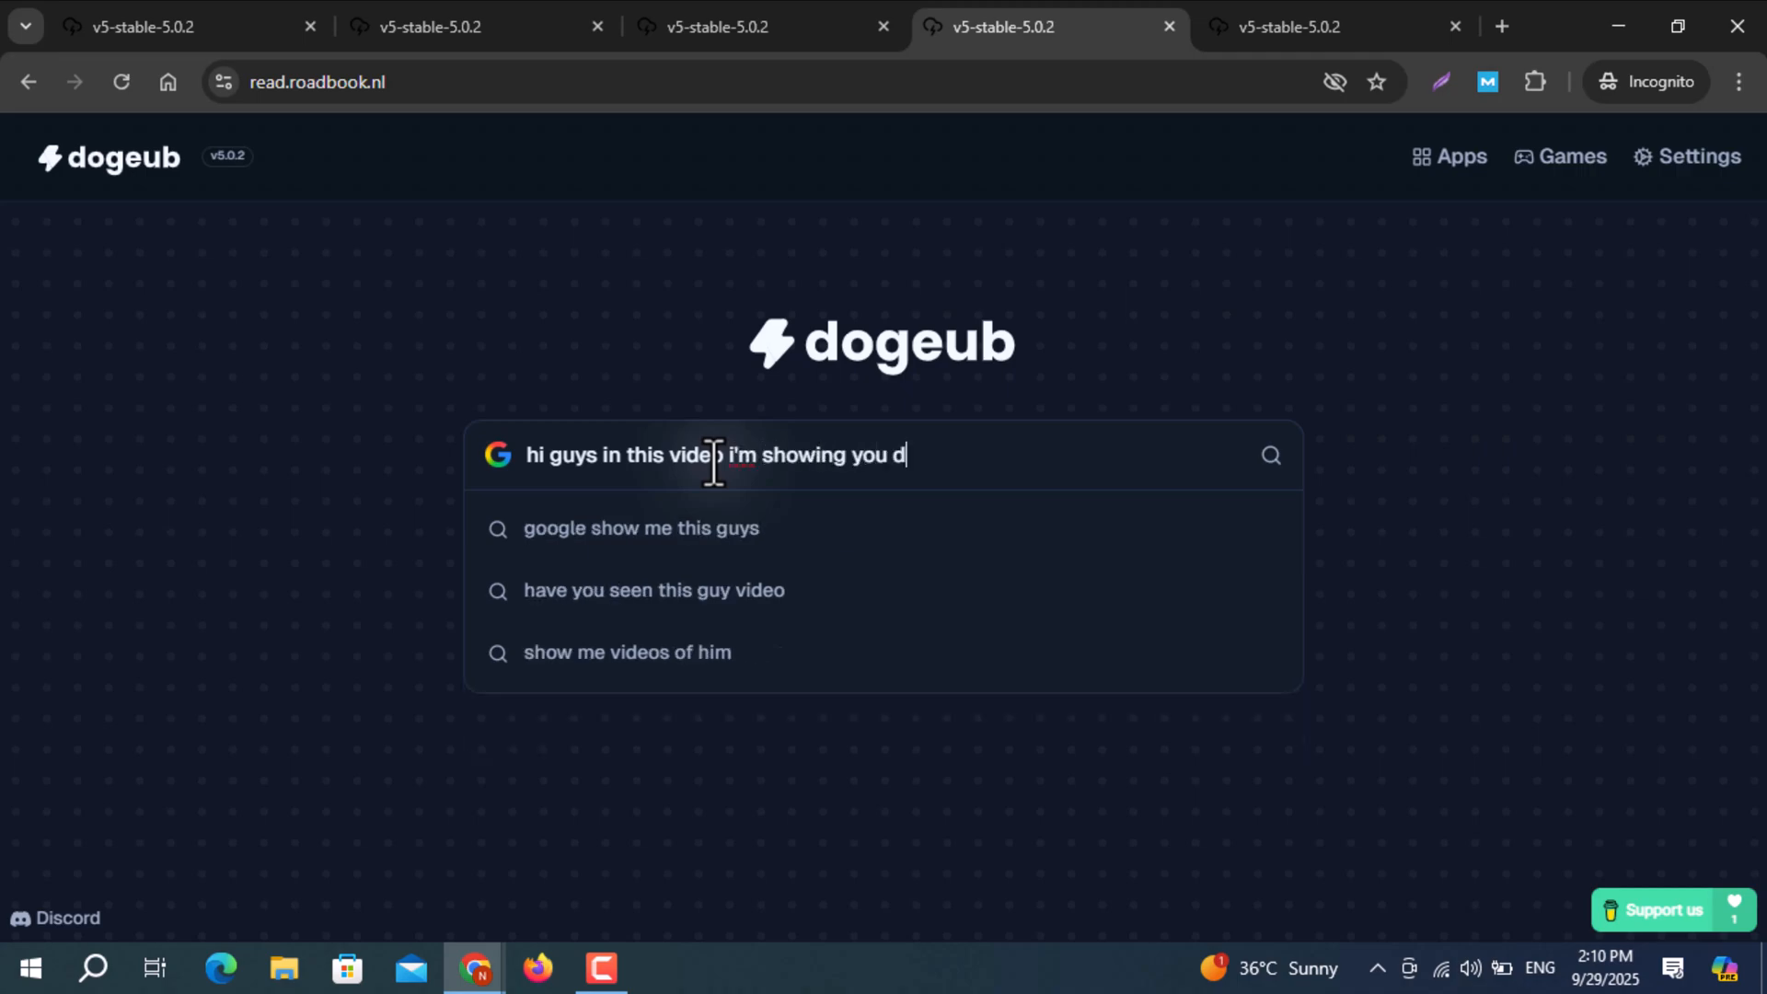
type("iffern")
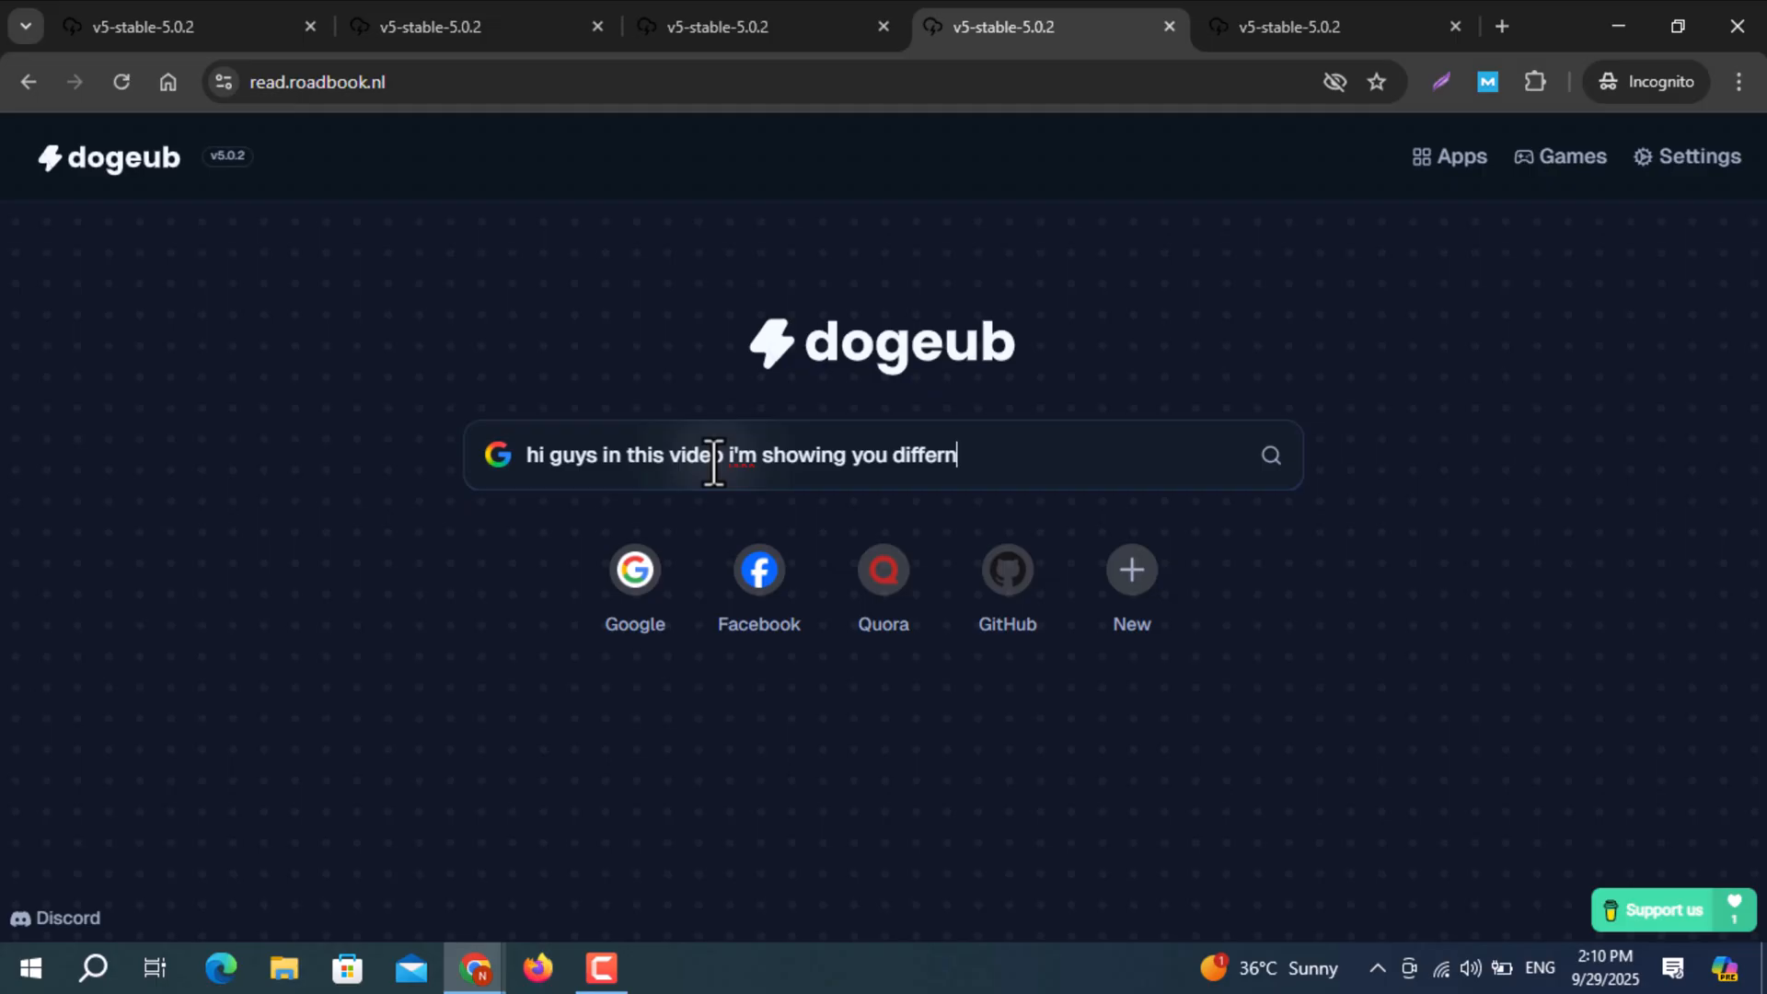
type("et likn")
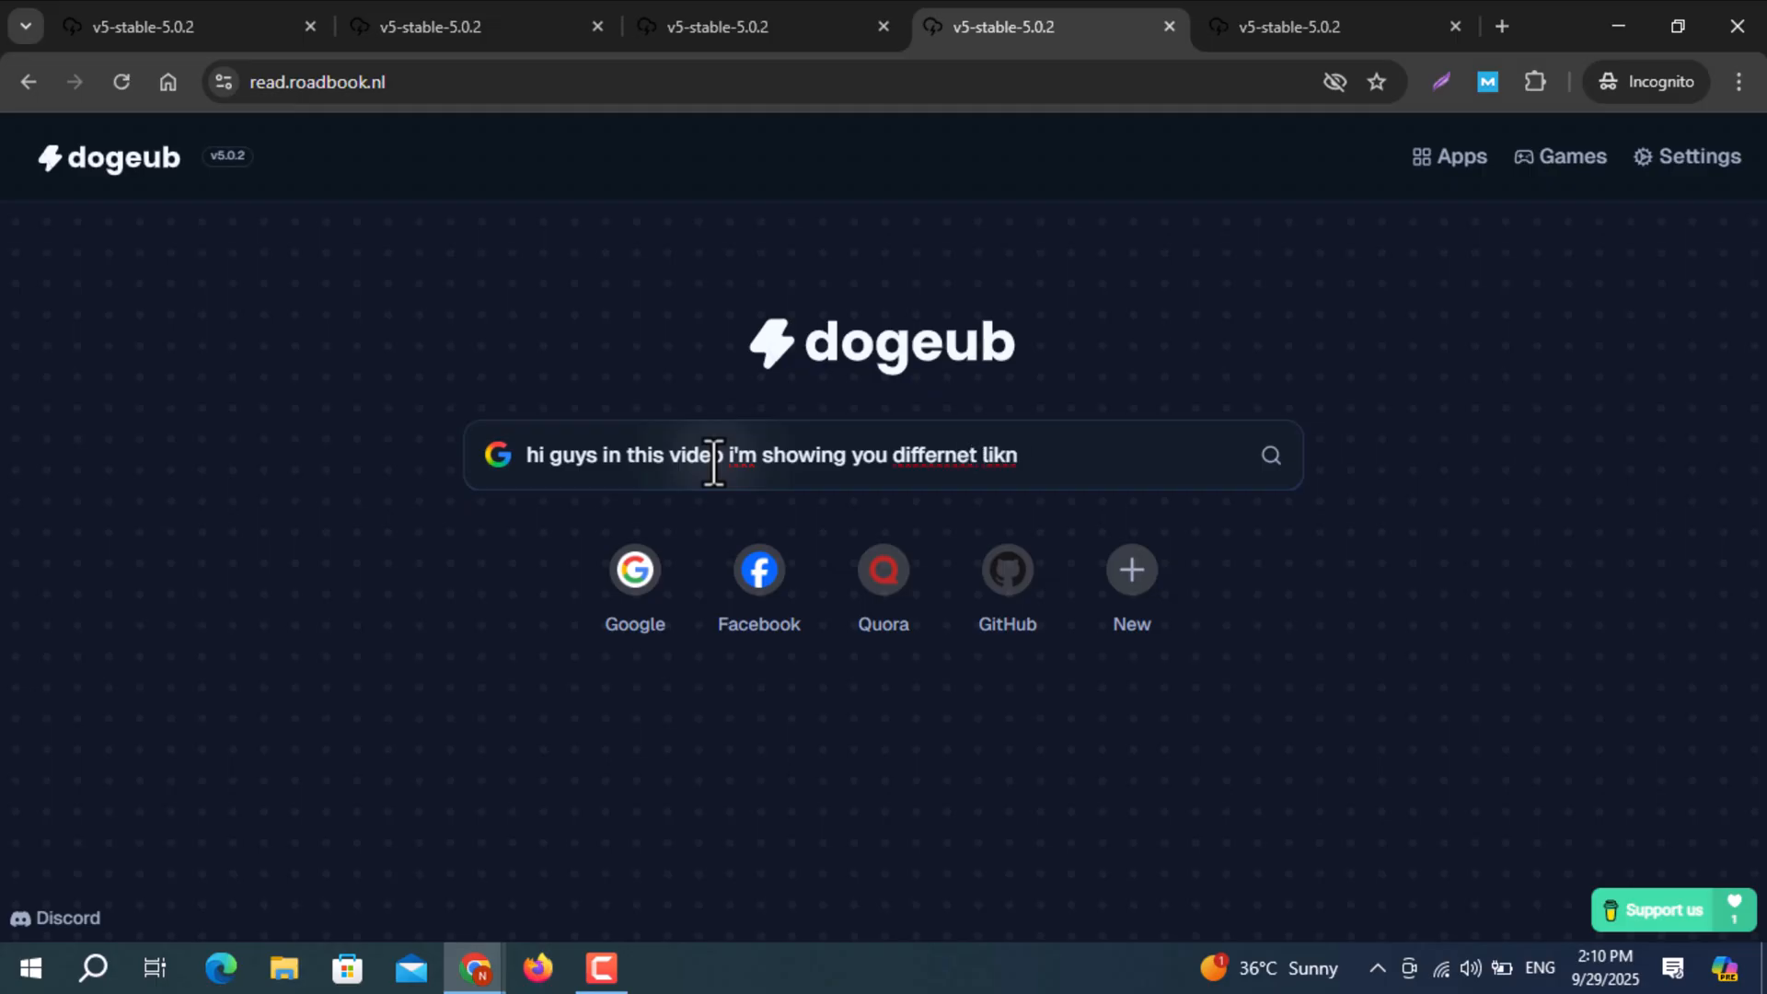
type("lnks")
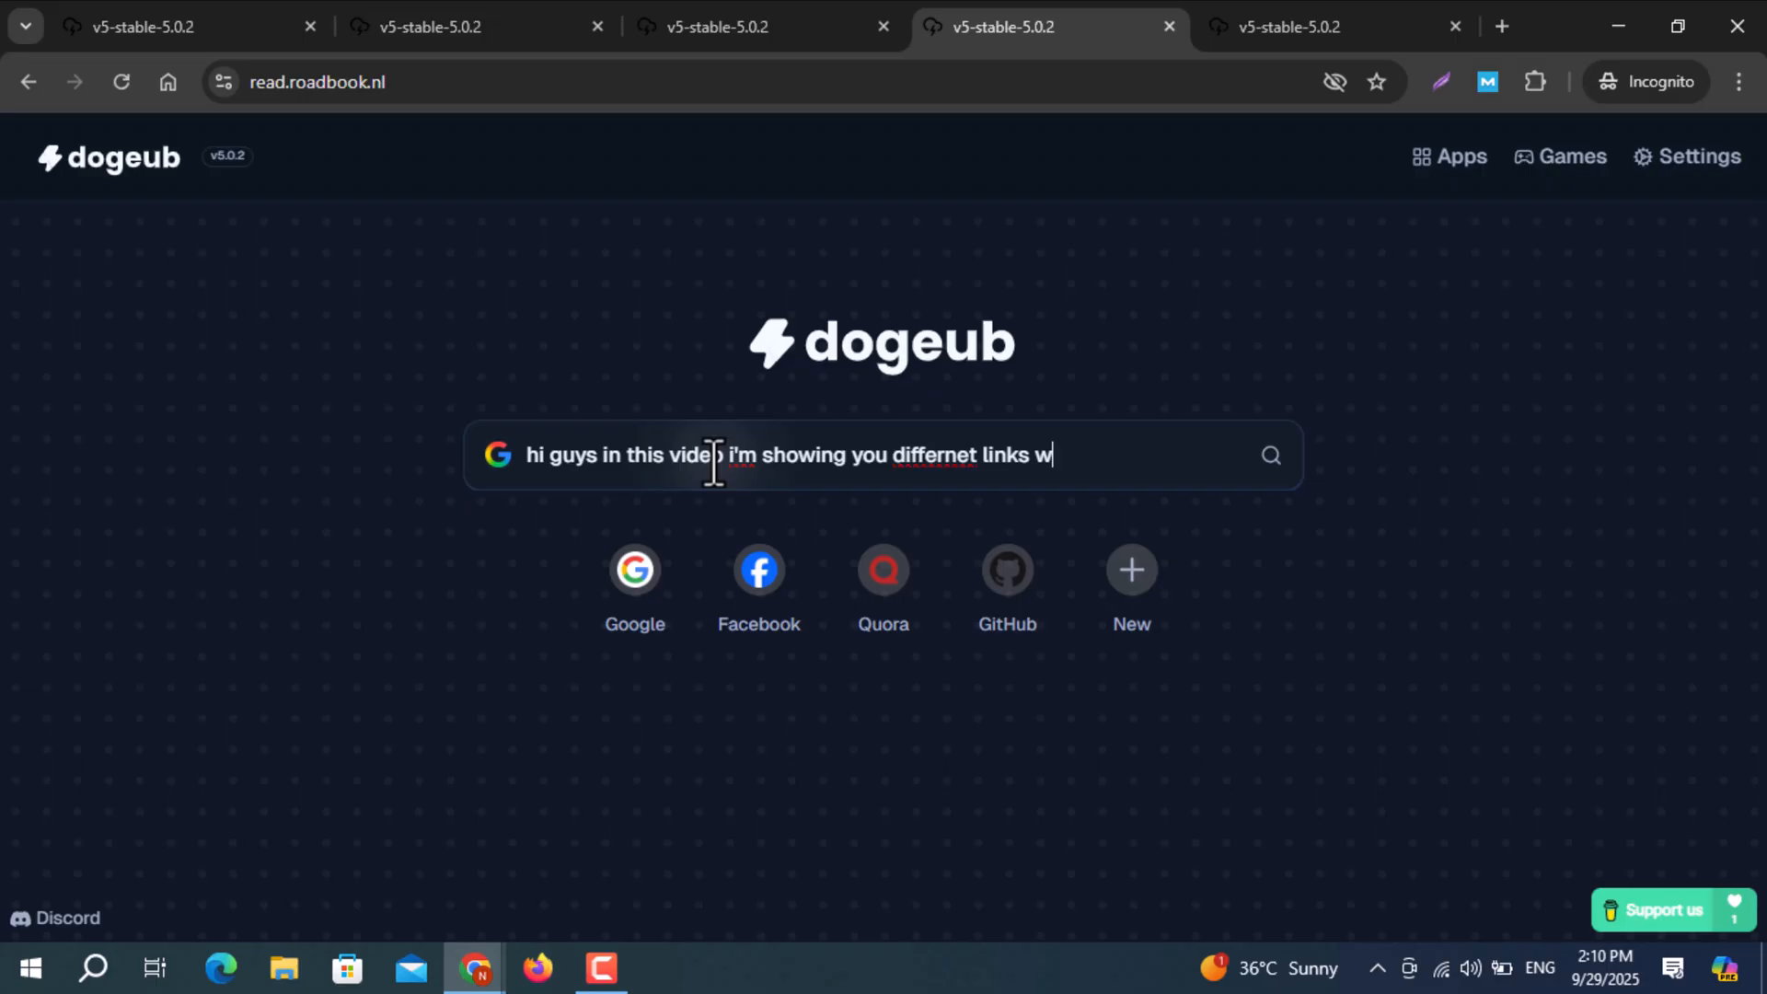
type("ith usign")
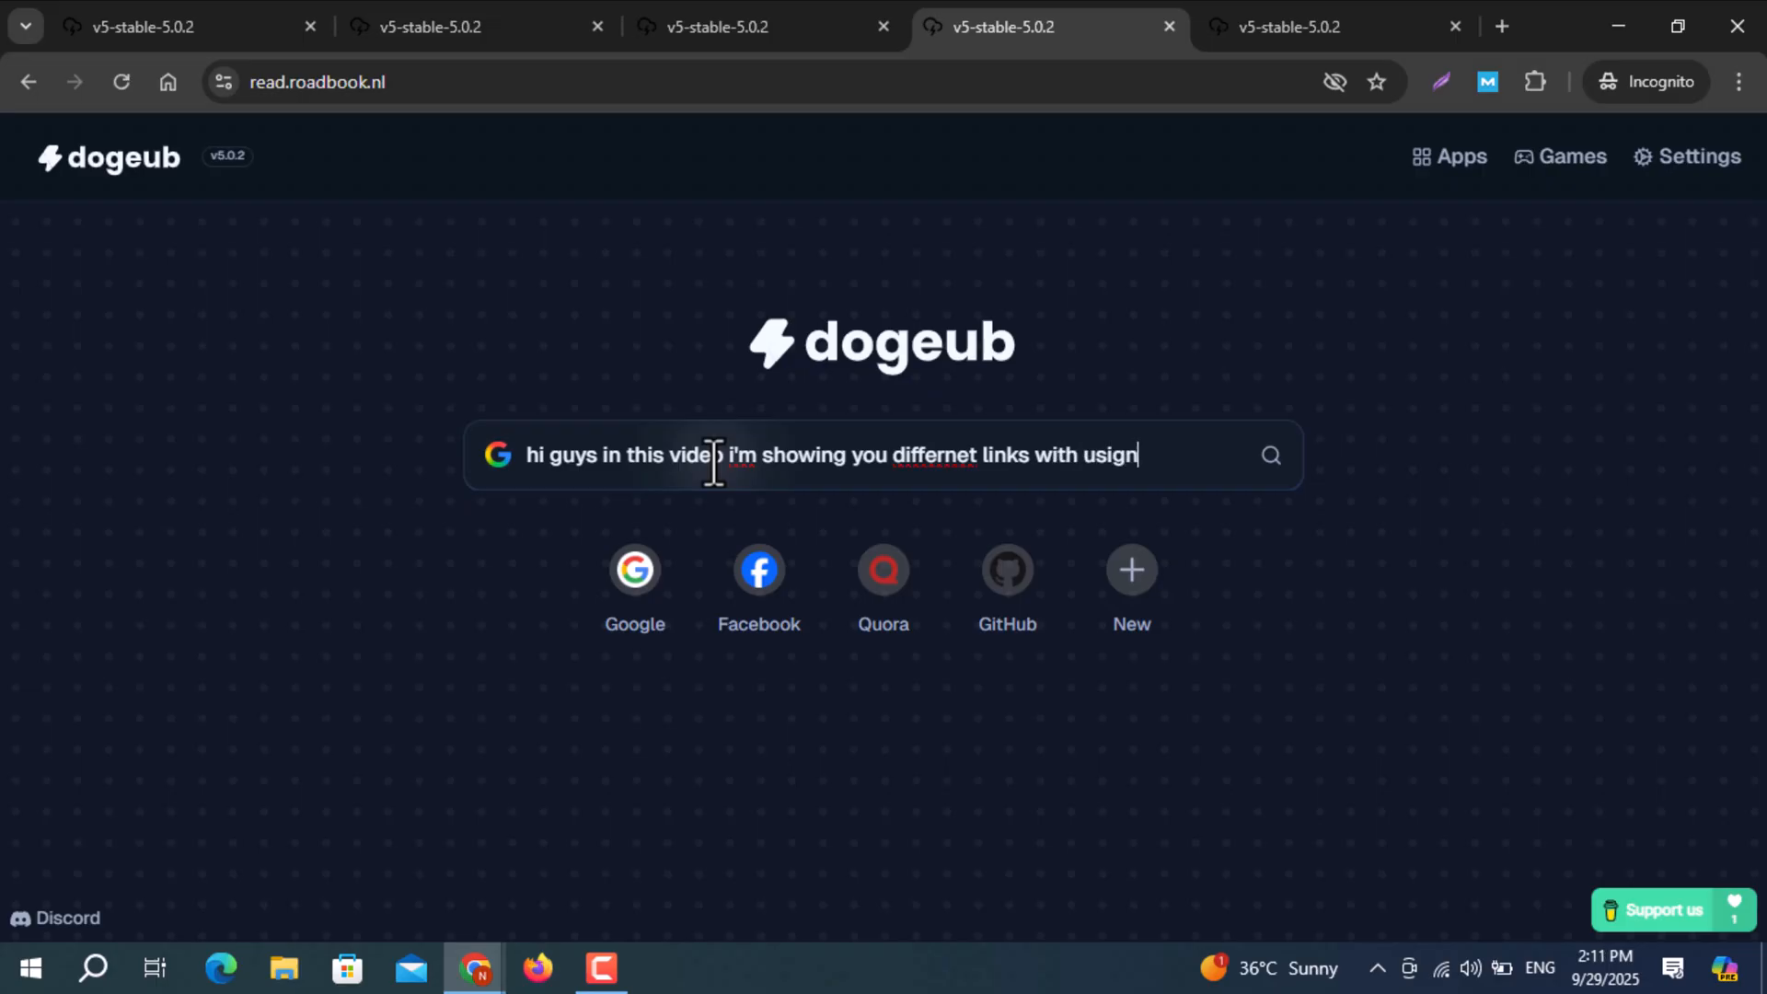
type("these li")
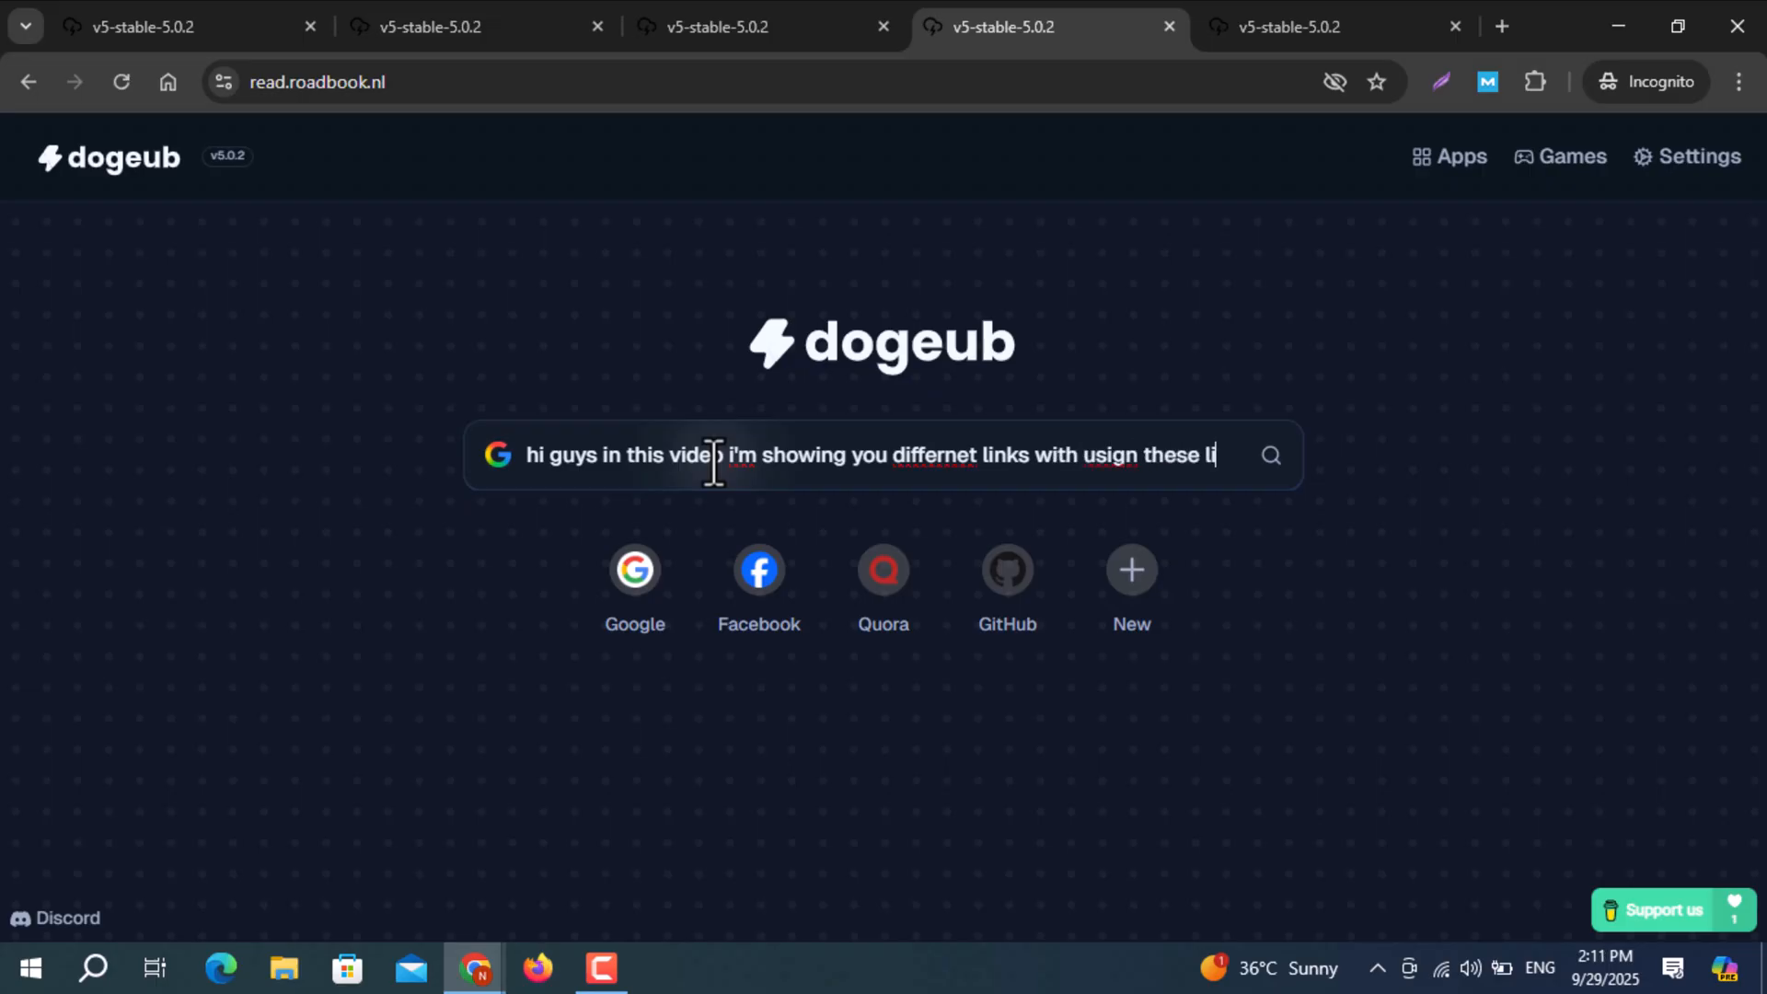